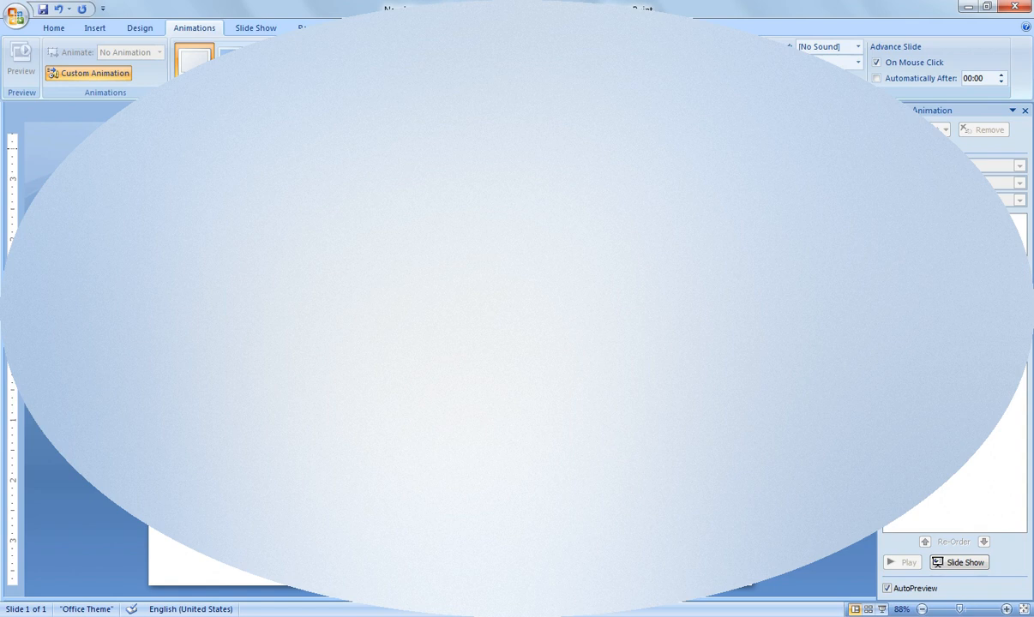
- Dismiss the Custom Animation pane and return to the Home ribbon commands
{"action": "left_click", "coordinate": [1023, 109]}
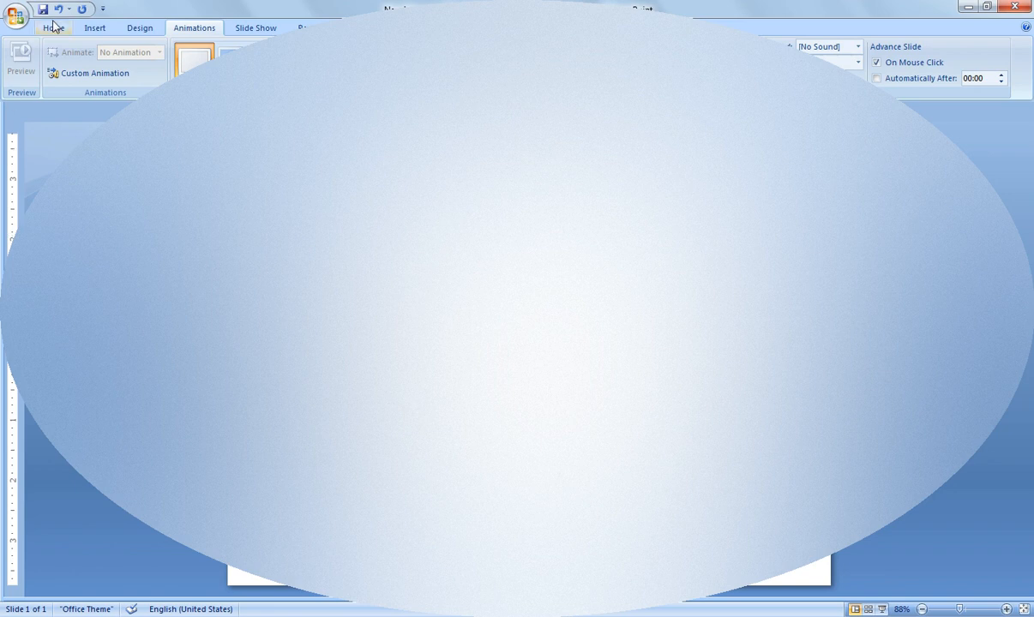
{"action": "left_click", "coordinate": [54, 27]}
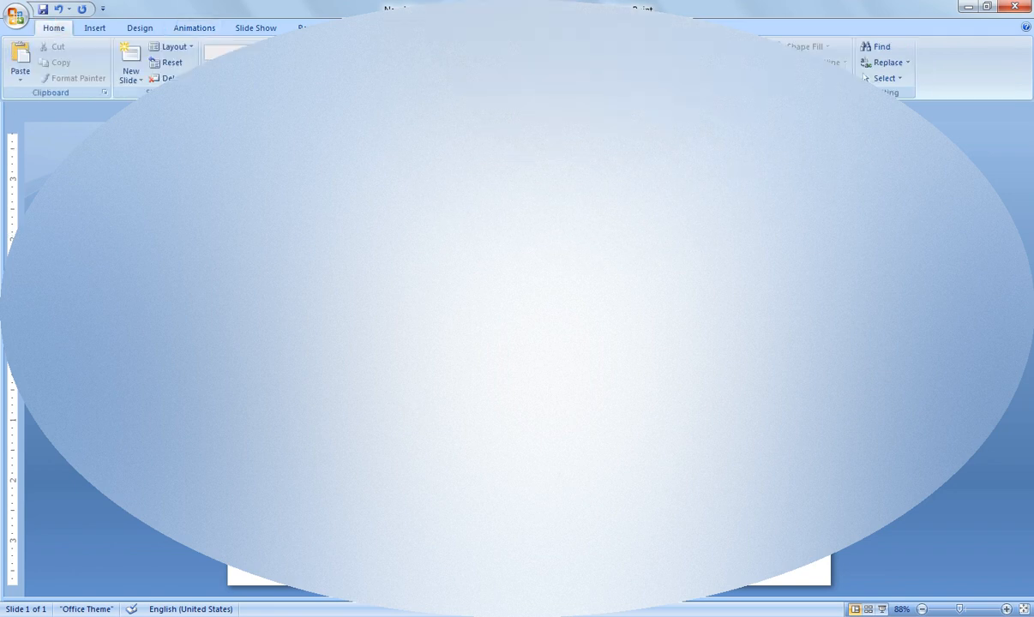